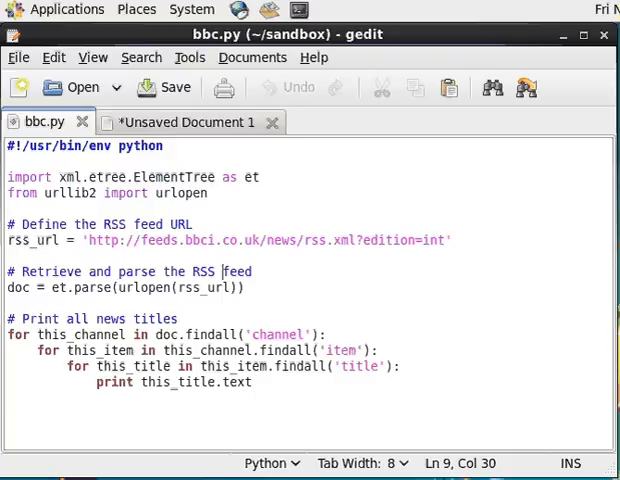
mouse_move(318, 284)
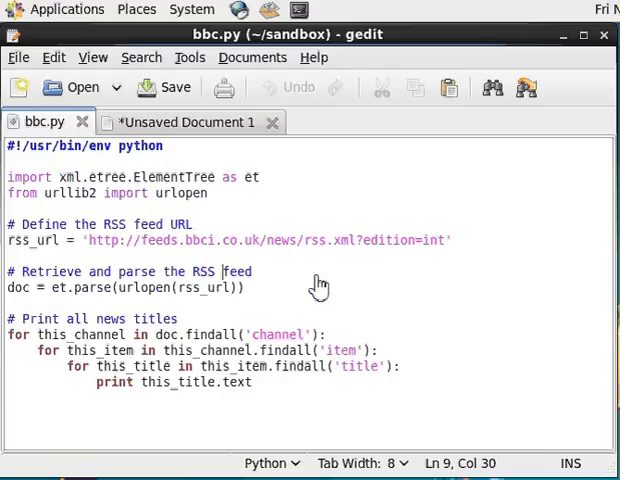
mouse_move(98, 200)
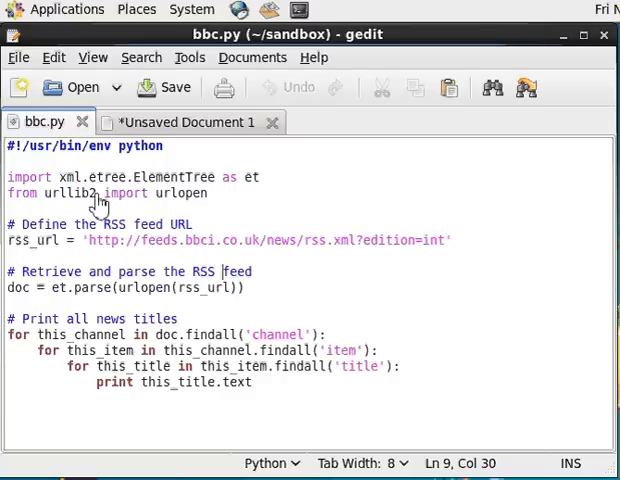
mouse_move(104, 204)
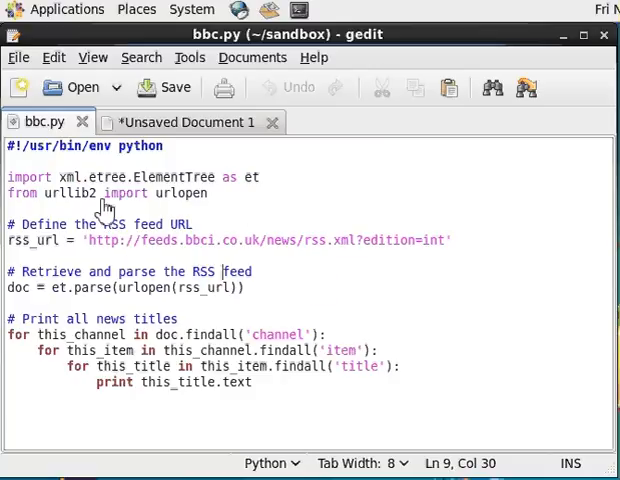
mouse_move(140, 252)
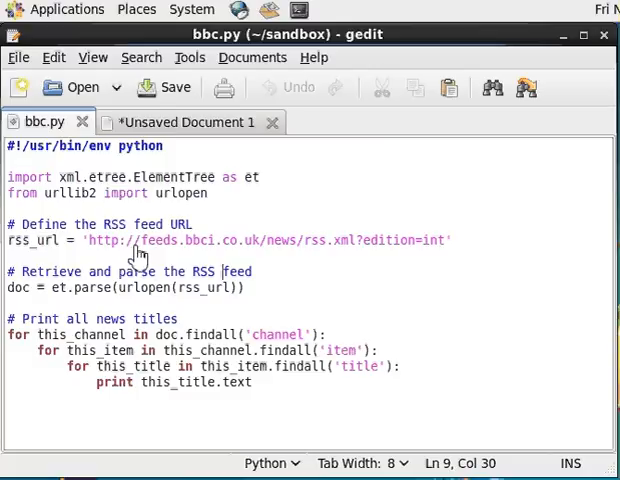
mouse_move(184, 396)
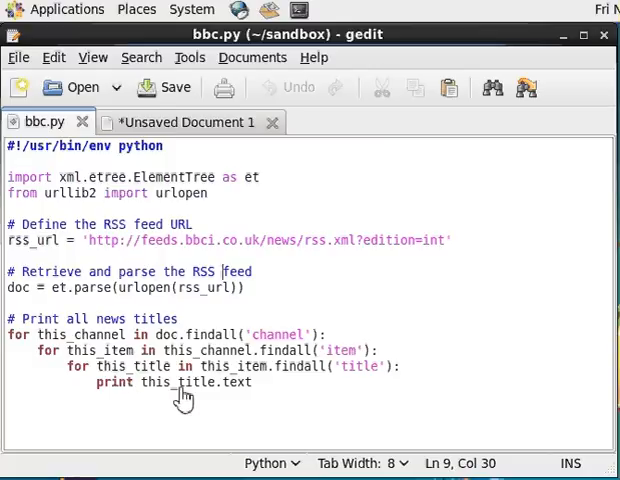
mouse_move(116, 316)
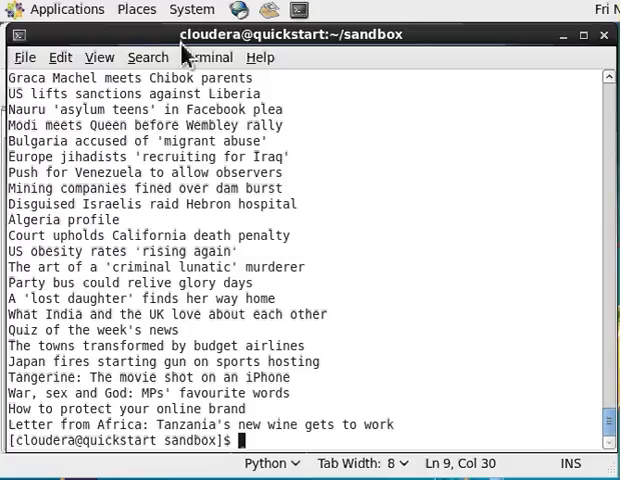
Start typing ./b at the sandbox prompt, then clear the line again with Ctrl+U
type("./b")
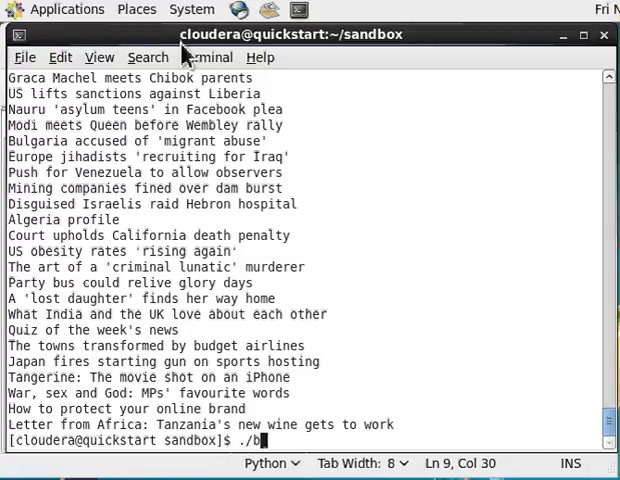
key("ctrl+u")
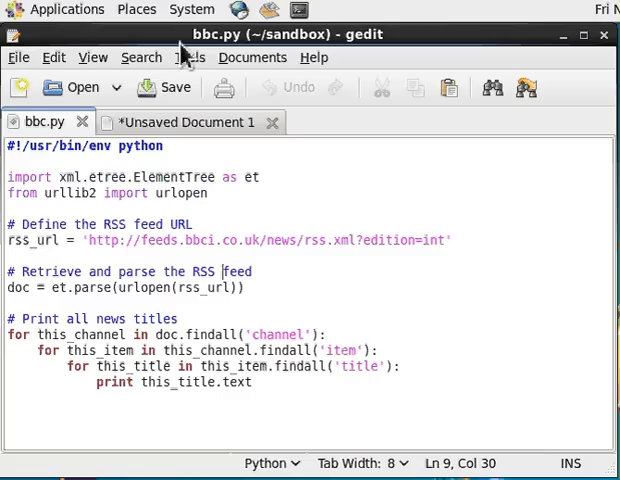
mouse_move(190, 136)
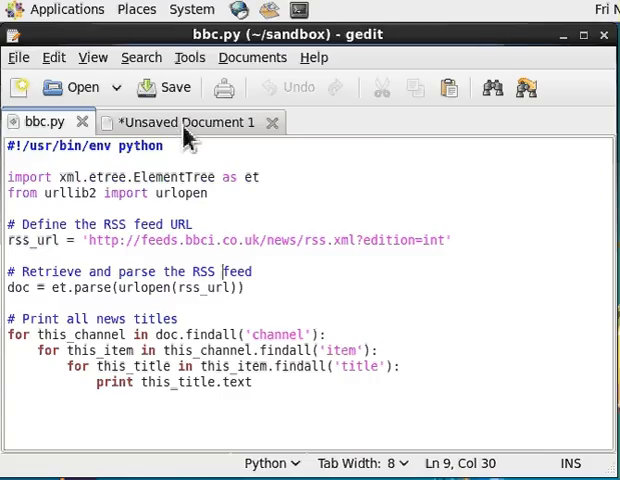
Bring up the unsaved Hive query notes in gedit, then return to the terminal
left_click(184, 120)
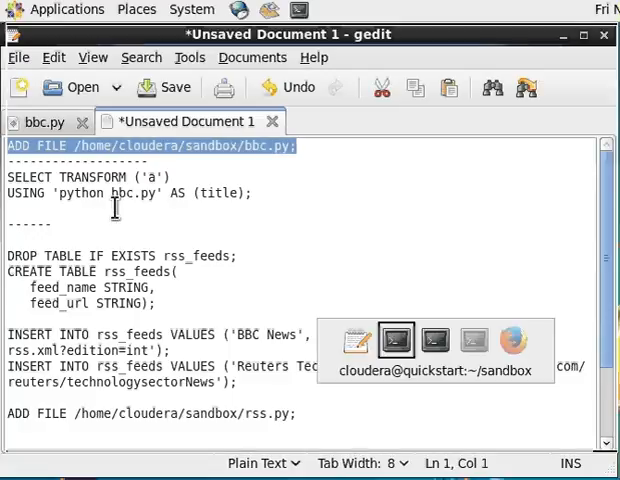
left_click(394, 340)
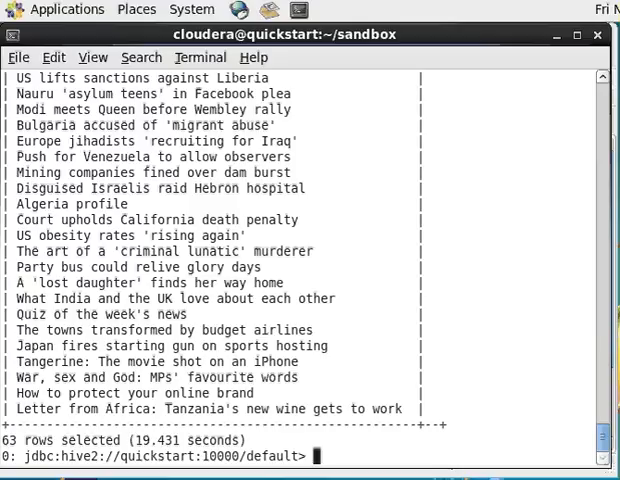
mouse_move(226, 258)
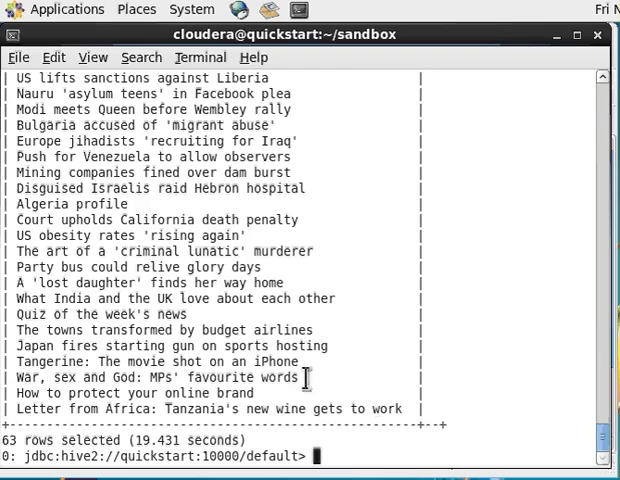
scroll("up", 3)
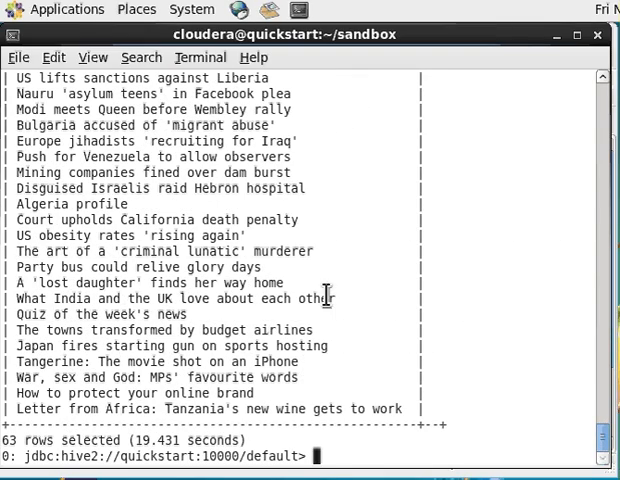
mouse_move(168, 78)
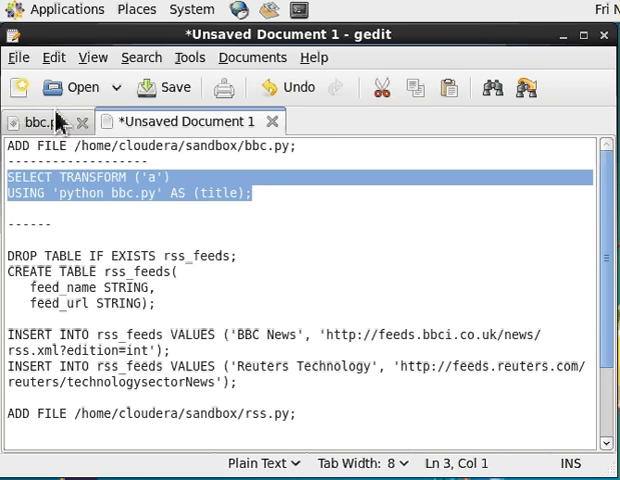
Close bbc.py and load rss.py from gedit's recent files list
left_click(84, 120)
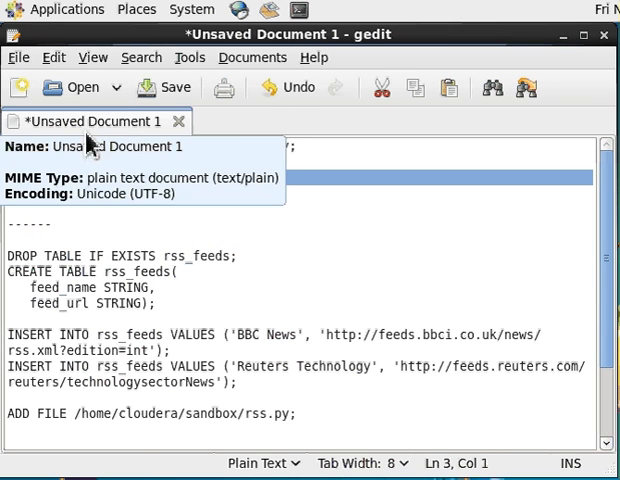
left_click(18, 56)
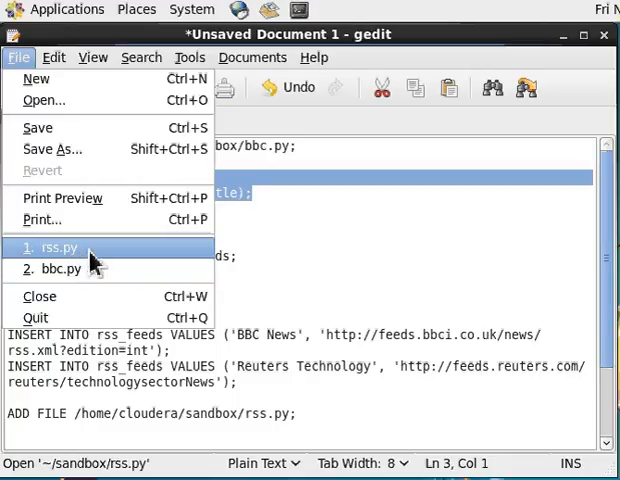
left_click(56, 246)
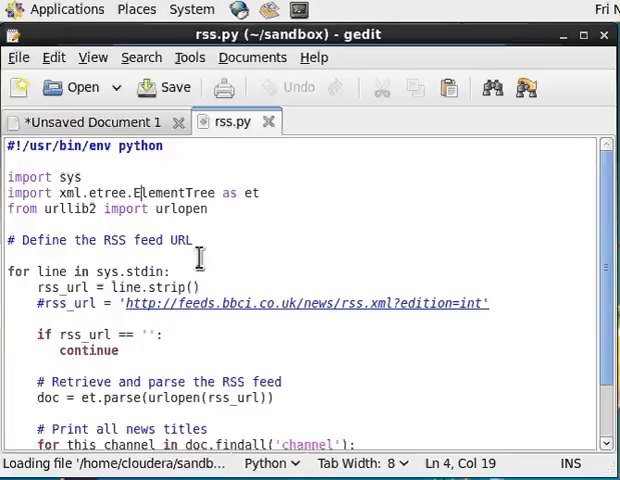
Scroll through rss.py to review how it reads feed URLs and prints headlines
scroll("down", 3)
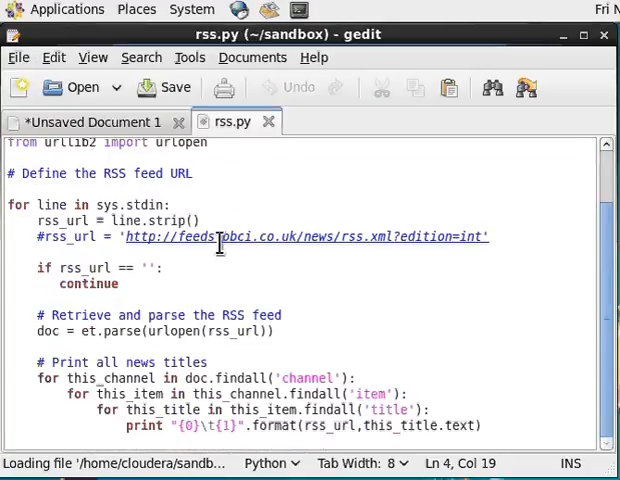
scroll("up", 3)
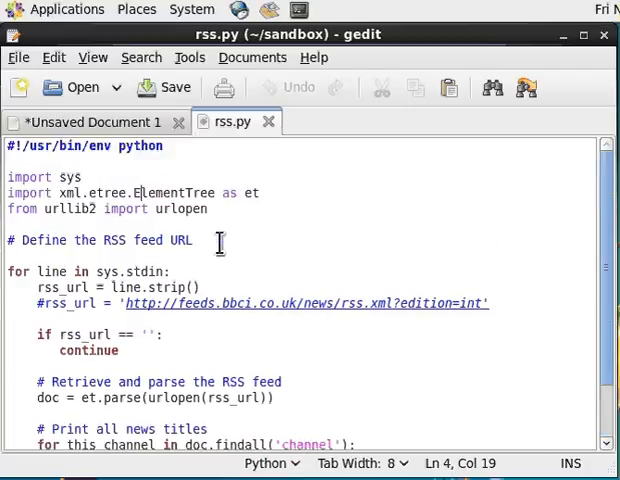
scroll("down", 3)
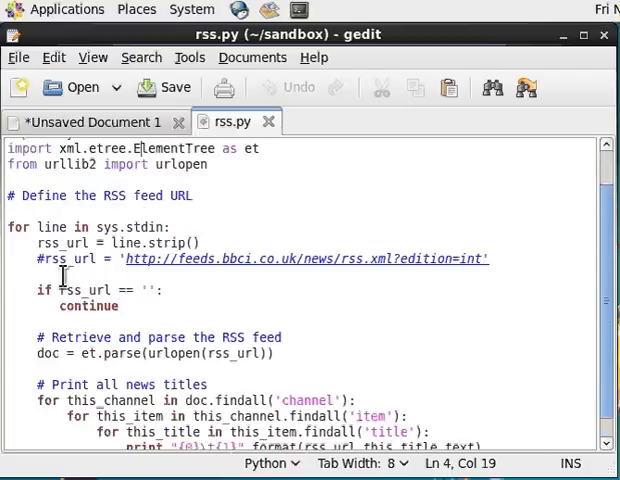
scroll("down", 3)
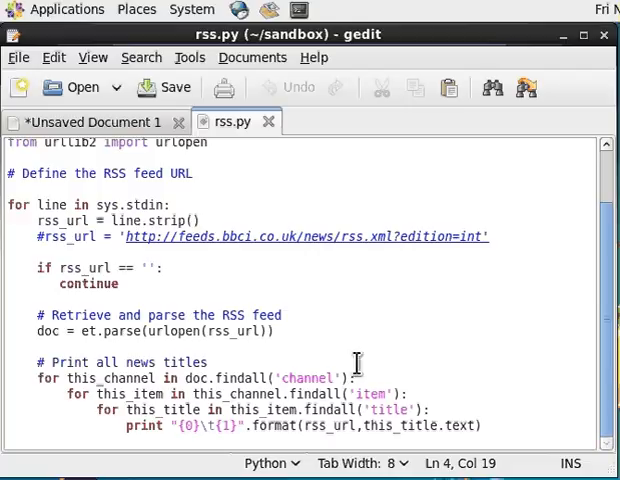
mouse_move(216, 388)
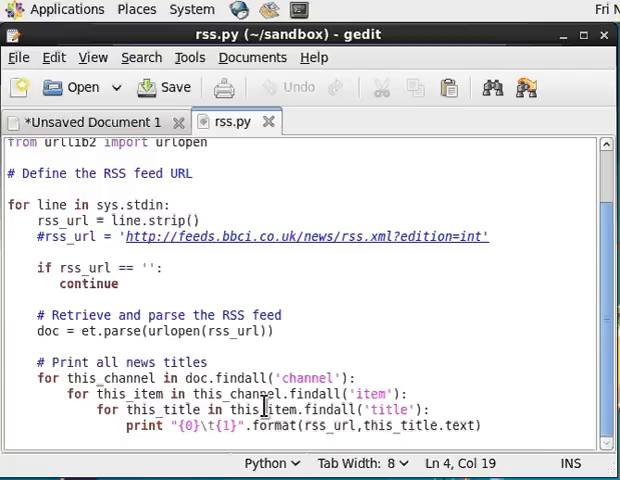
left_click(96, 120)
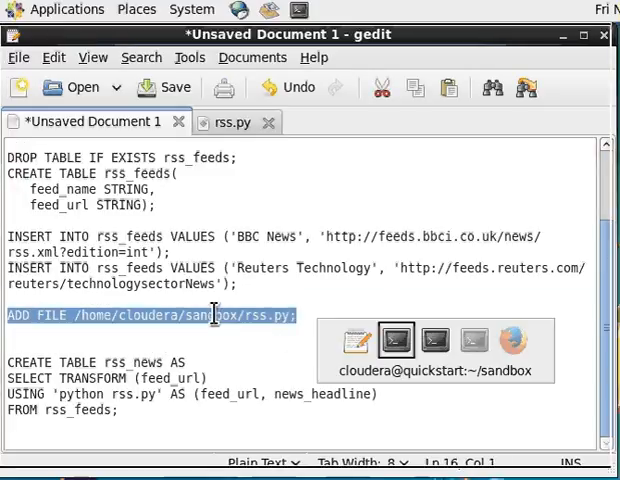
Register /home/cloudera/sandbox/rss.py with the Hive session via ADD FILE and rebuild rss_feeds
left_click(396, 340)
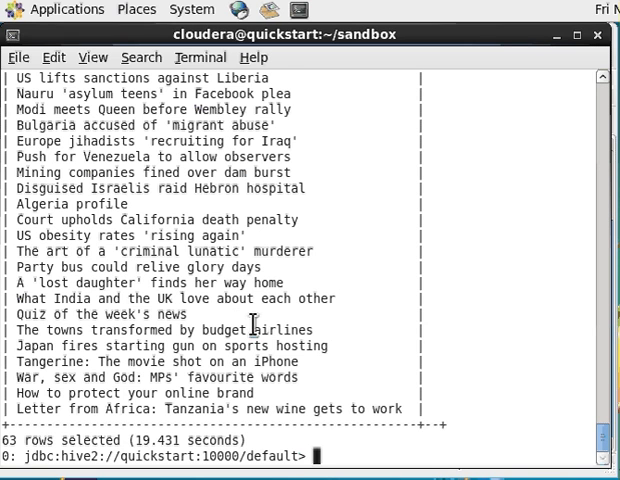
type("ADD FILE /home/cloudera/sandbox/rss.py;")
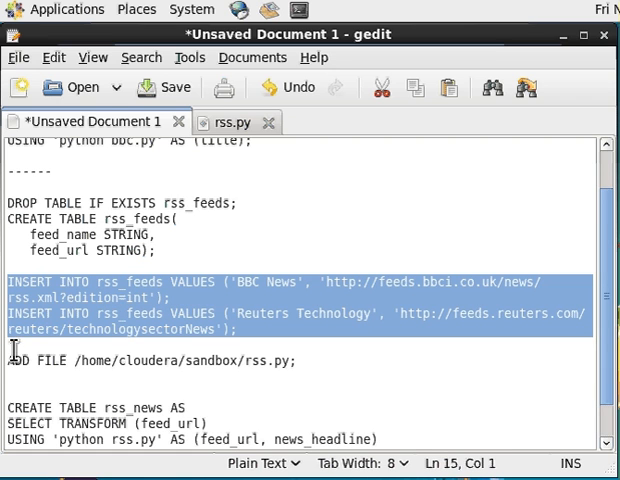
mouse_move(250, 356)
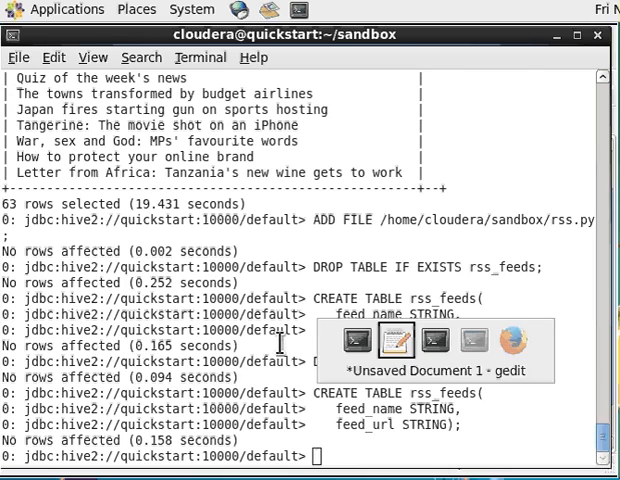
left_click(396, 344)
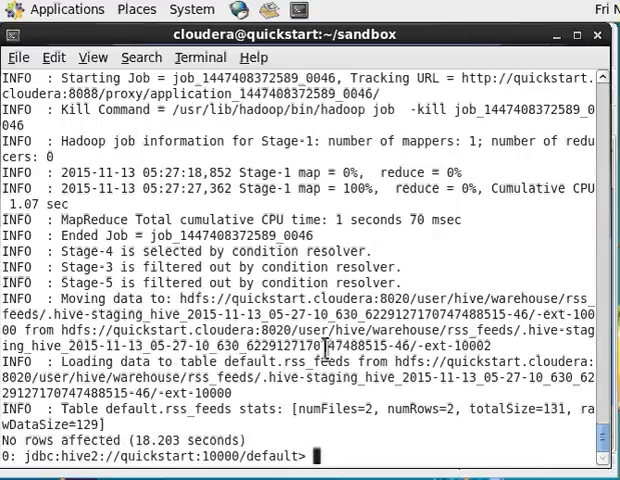
Run SELECT * FROM rss_feeds to list the stored BBC and Reuters feed URLs
type("SELEC")
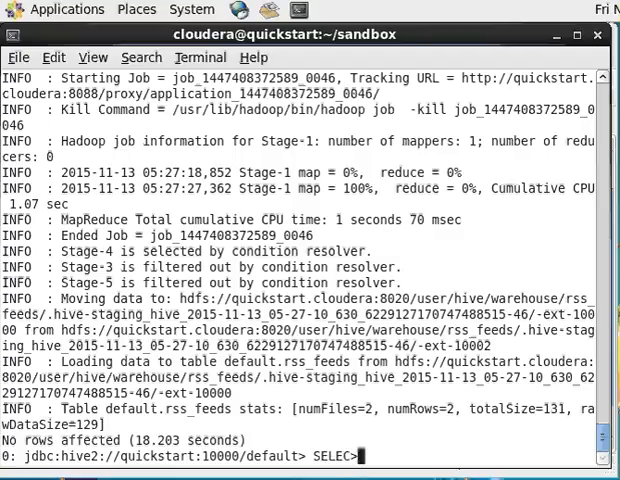
type("T")
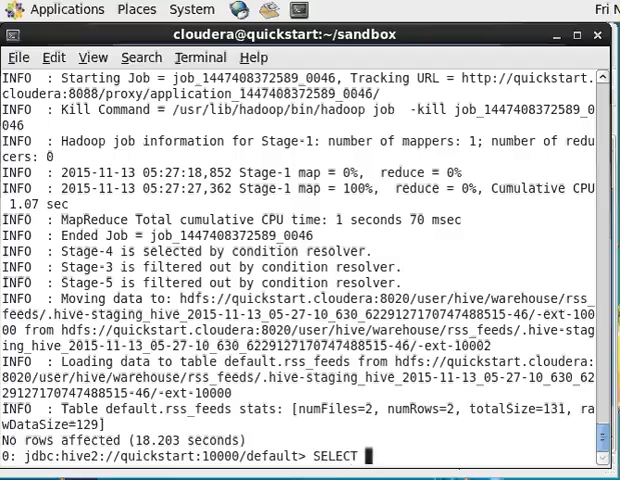
type("* FROM rss_")
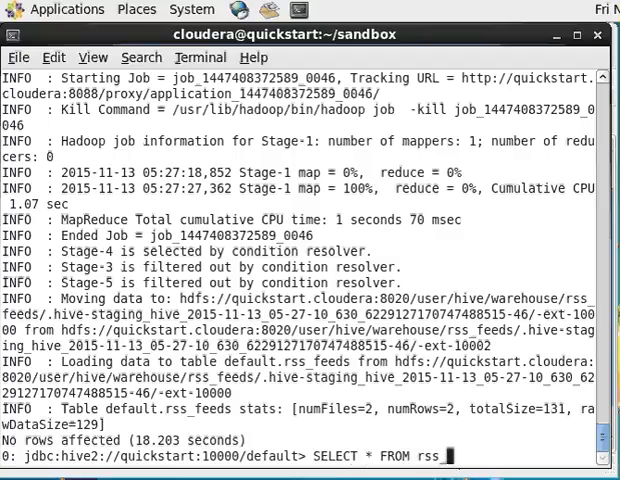
key("Return")
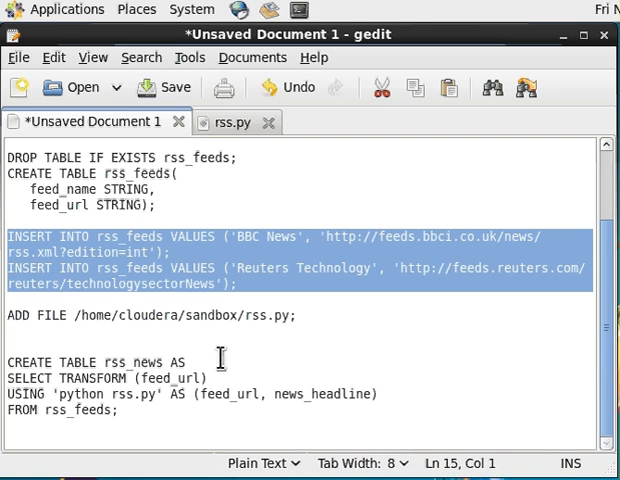
Select the DROP/CREATE TABLE rss_news transform statements and run them in beeline
left_click(14, 362)
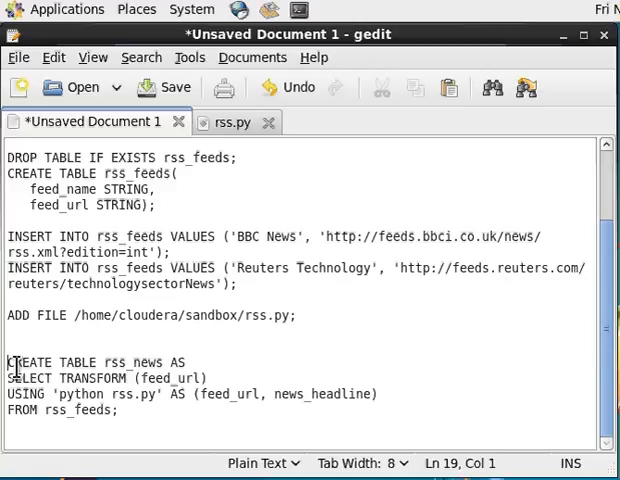
left_click_drag(12, 362, 116, 412)
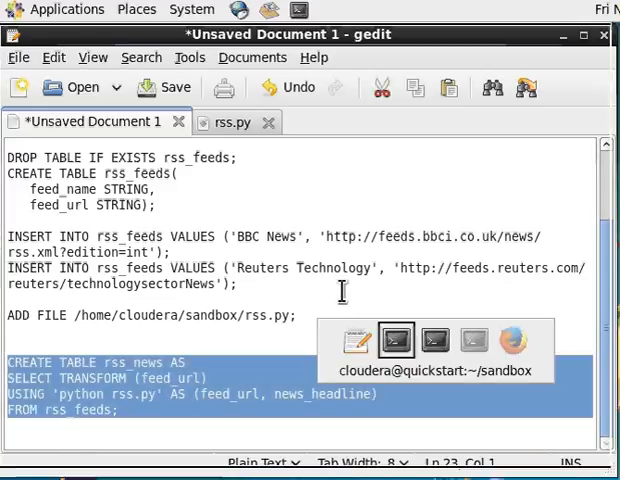
left_click(394, 340)
type("DROP TABLE IF EXISTS rss_news;")
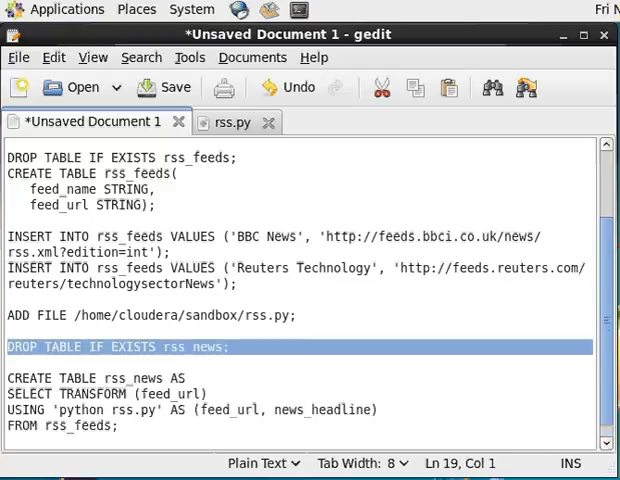
mouse_move(52, 368)
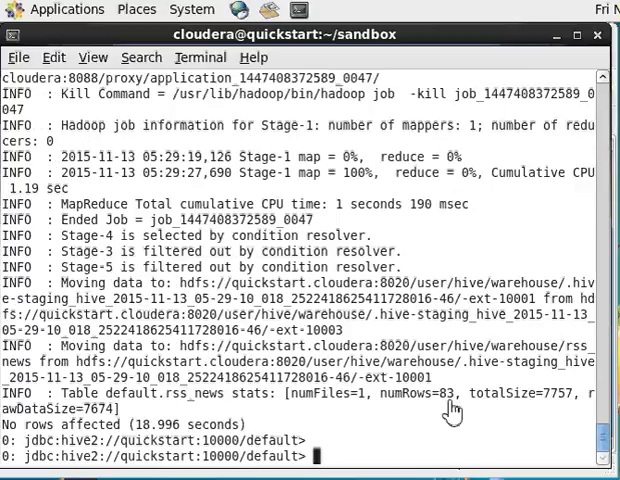
mouse_move(370, 456)
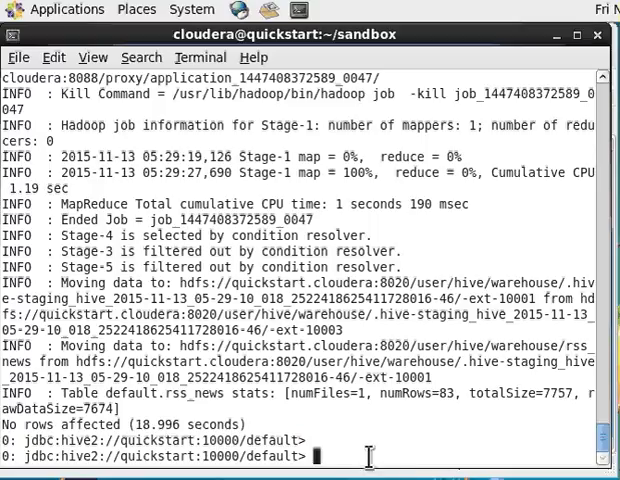
Run SELECT * FROM rss_news and scroll through the 83 URL-headline rows returned
type("SE")
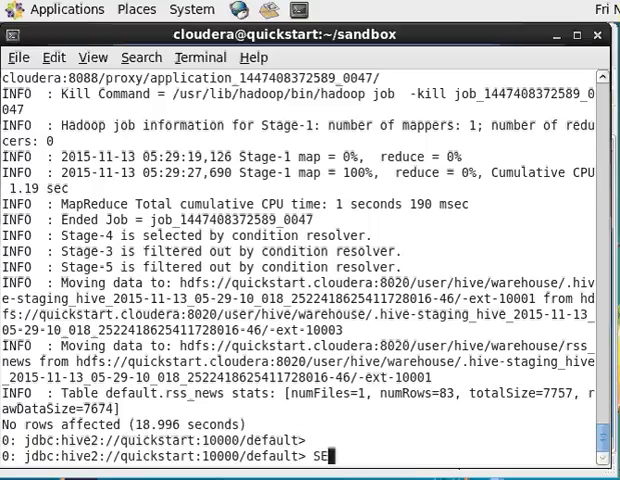
type("LECT * FROM")
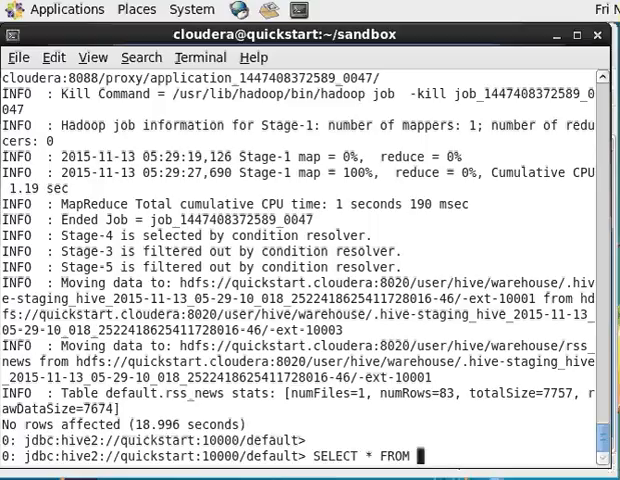
type("rss_news;")
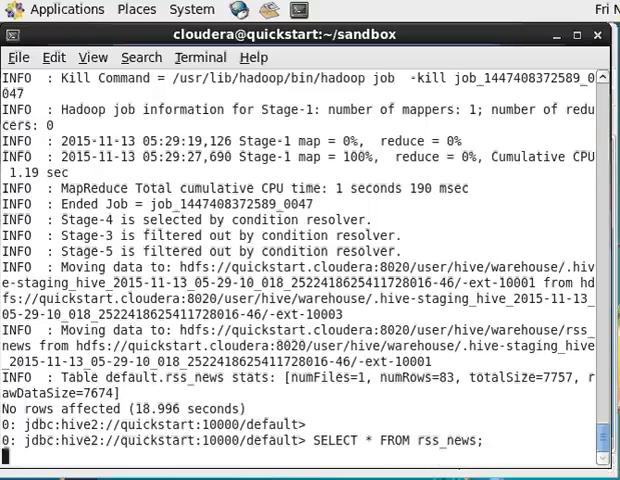
key("Return")
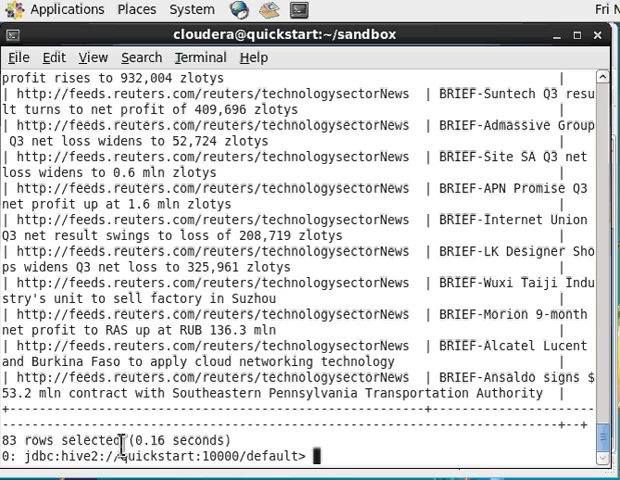
mouse_move(344, 390)
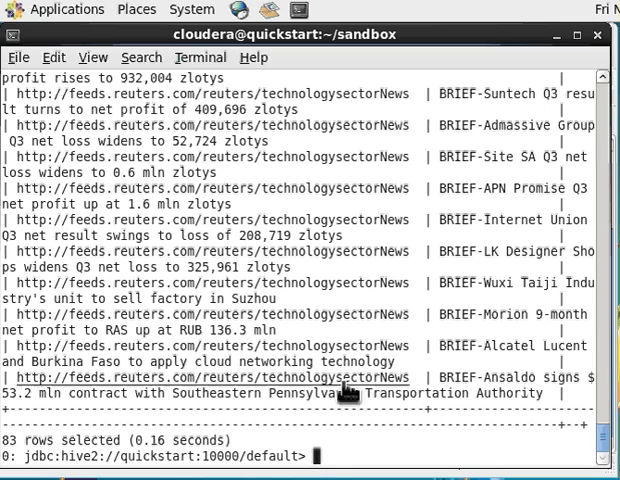
scroll("up", 3)
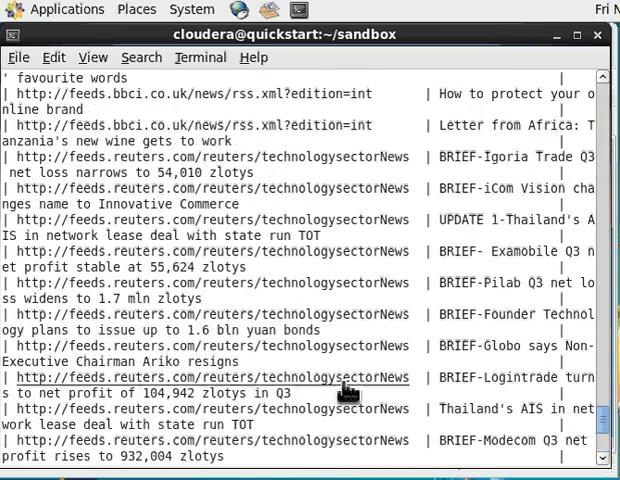
scroll("down", 3)
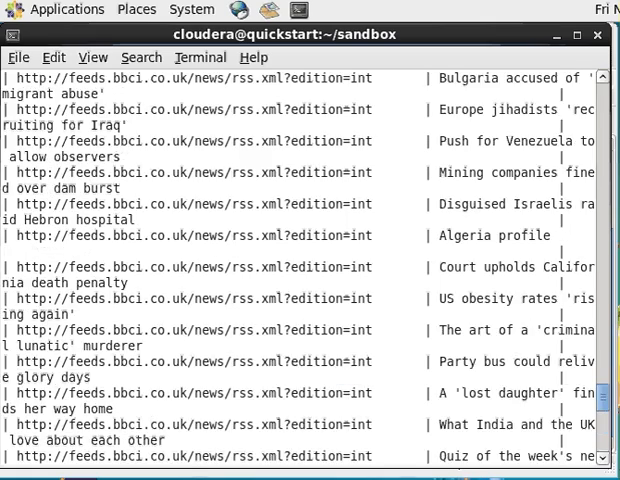